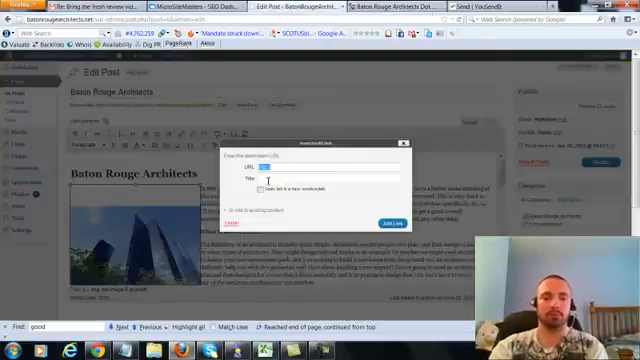
type("http://batonrougearchitects.net")
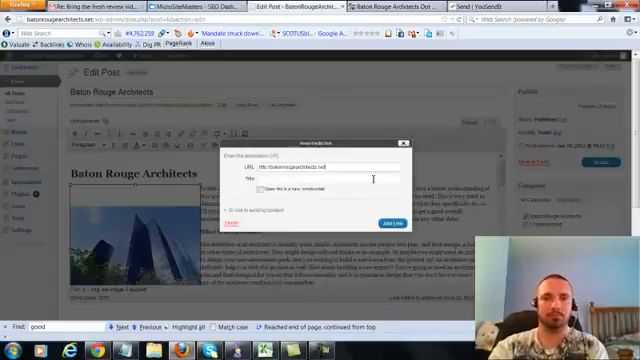
type("Baton")
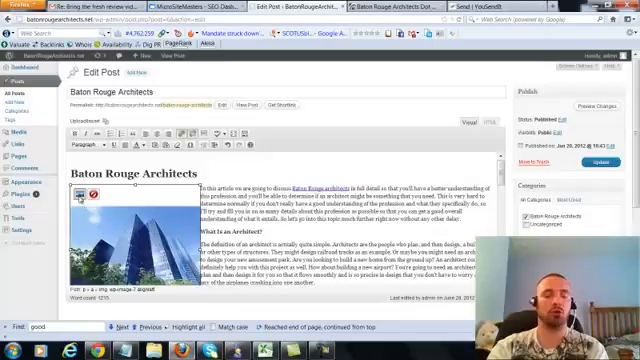
Update the Baton Rouge Architects post to publish the image link
left_click(82, 203)
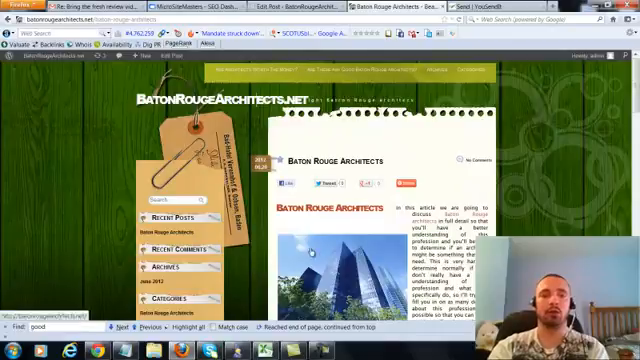
Scroll through the live Baton Rouge Architects post to check the linked image
scroll("down", 3)
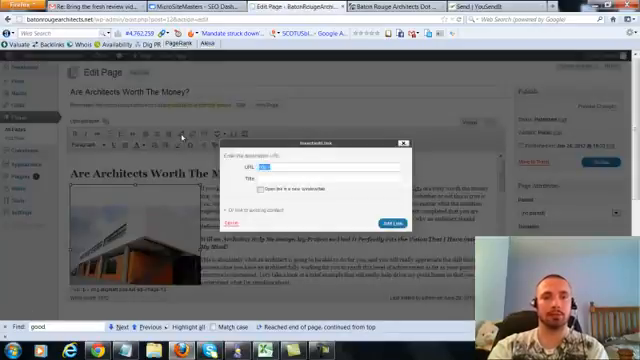
Link the image to batonrougearchitects.net with the title 'Architects in Baton Rouge'
type("batonrougearchitects.net")
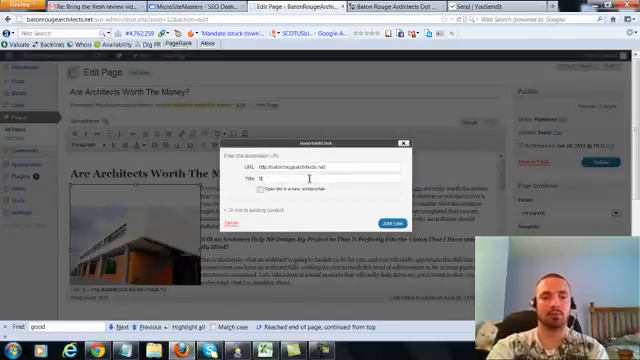
type("Architects in Baton Rouge")
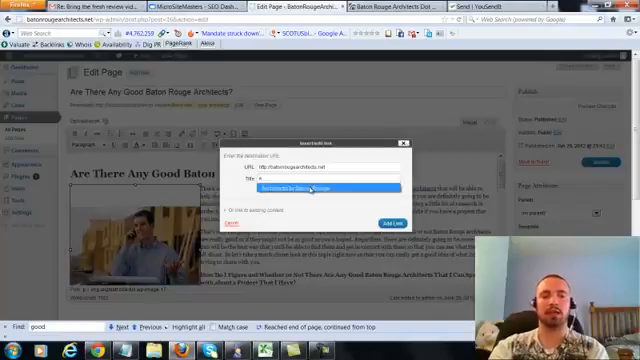
Title the image link 'Architects in Baton Rouge' and update the page
type("Architects in Baton Rouge")
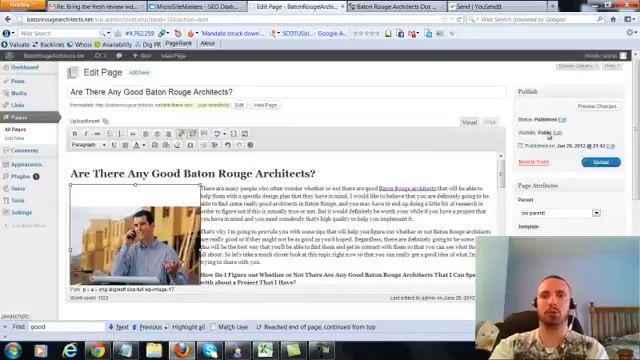
left_click(599, 161)
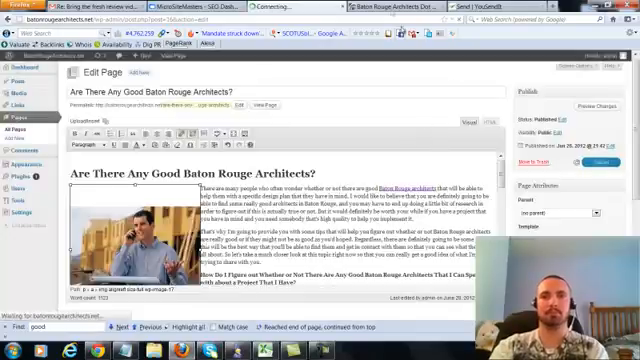